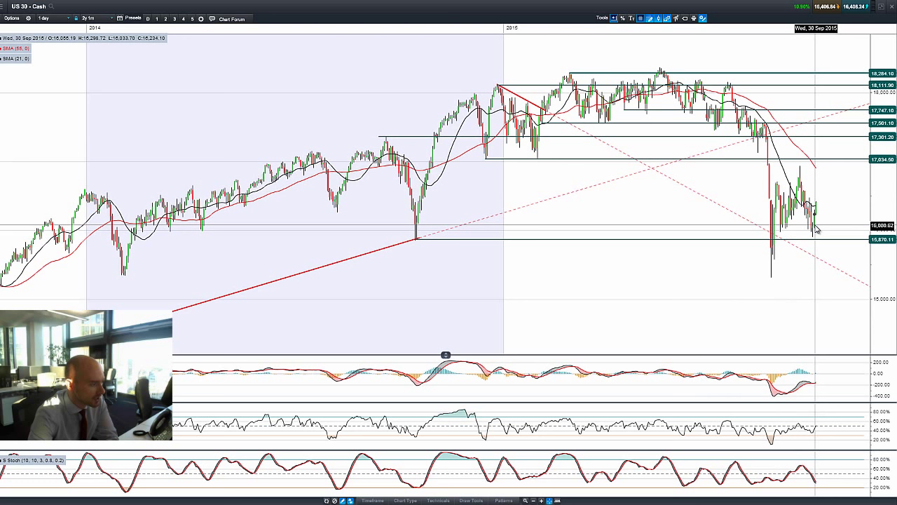
mouse_move(822, 217)
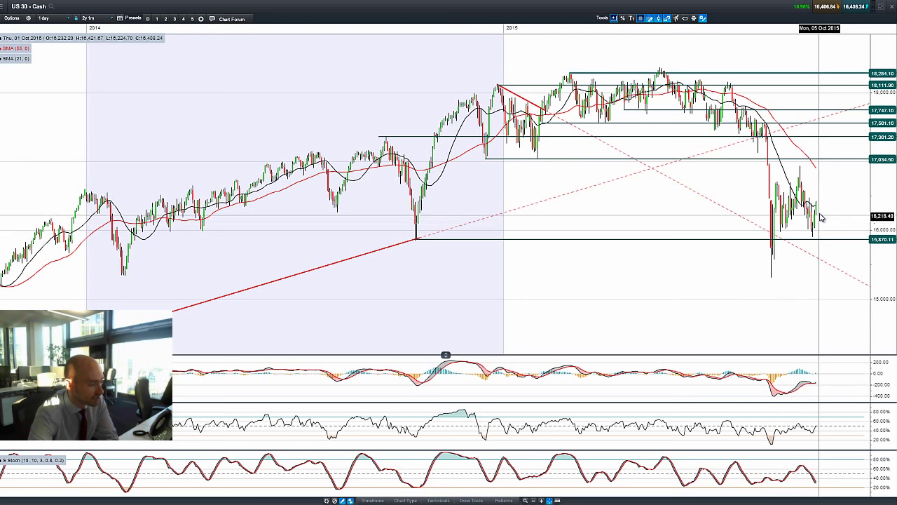
mouse_move(822, 212)
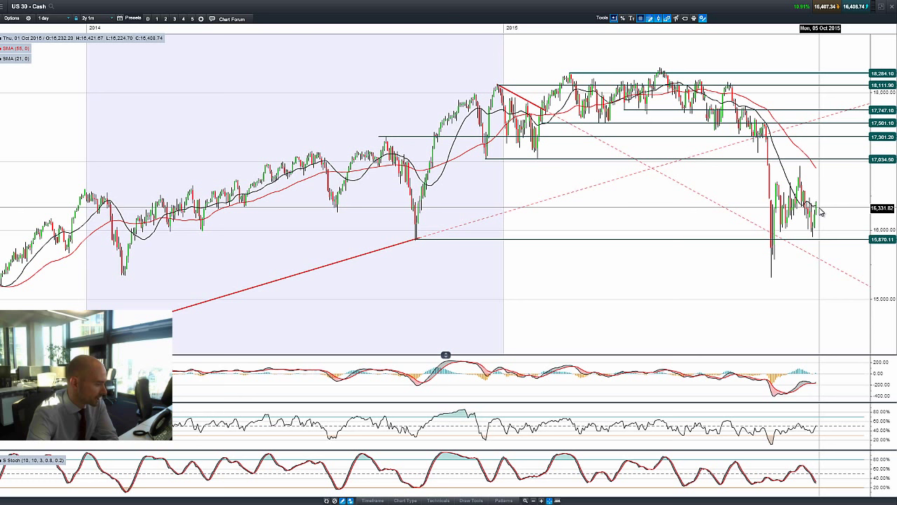
mouse_move(826, 386)
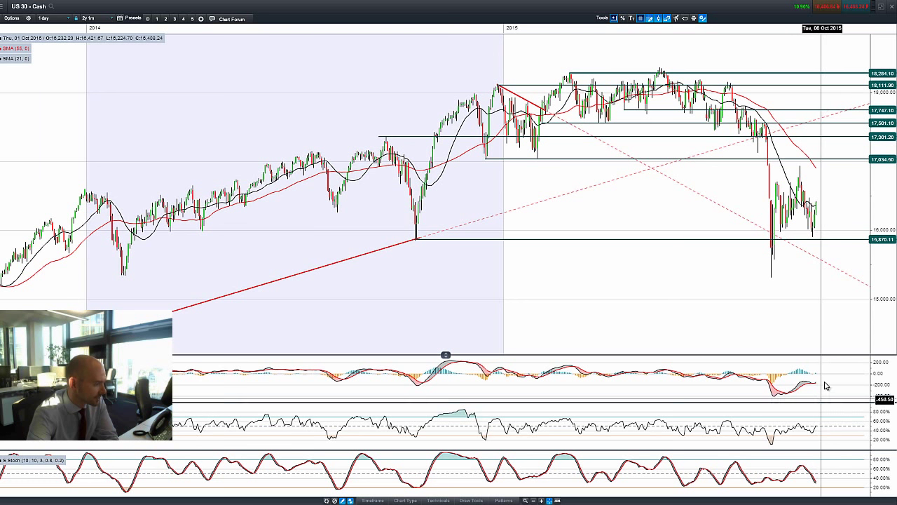
mouse_move(826, 203)
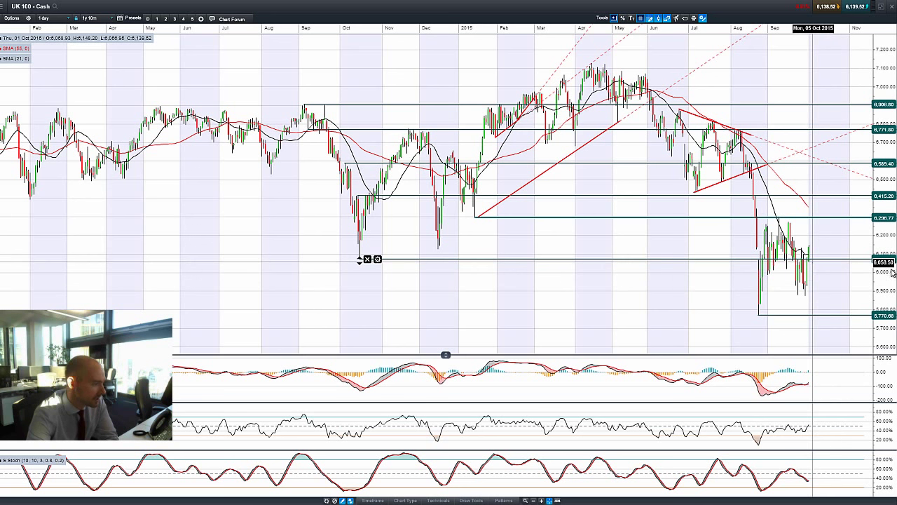
mouse_move(807, 251)
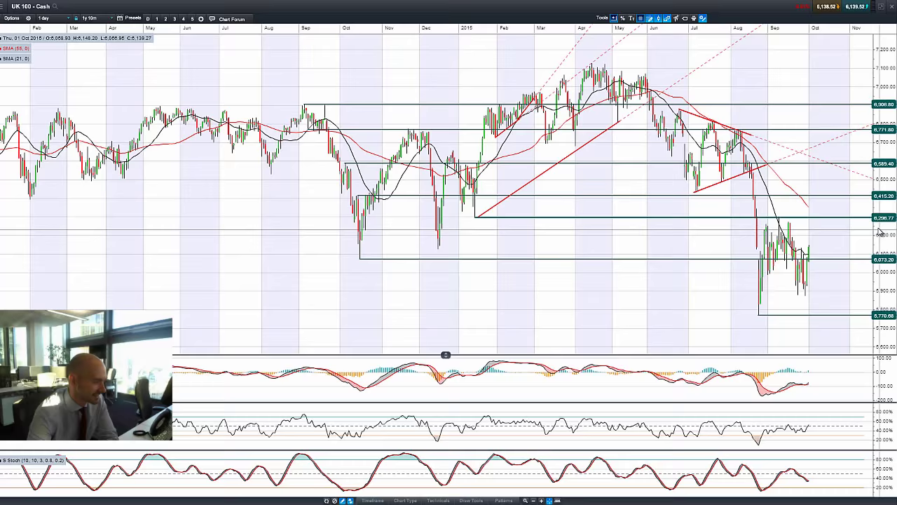
mouse_move(838, 204)
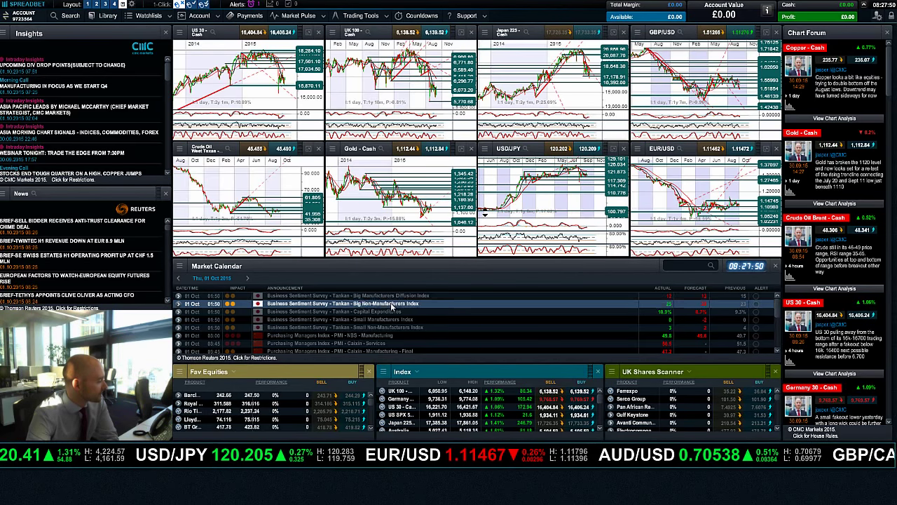
- Review the current day's calendar events, then the announcements for Friday 2 Oct
scroll("down", 3)
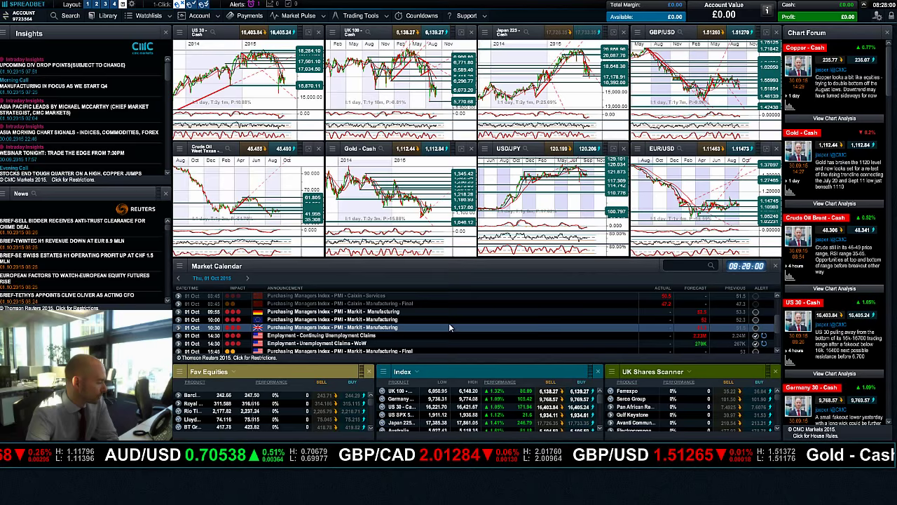
scroll("down", 3)
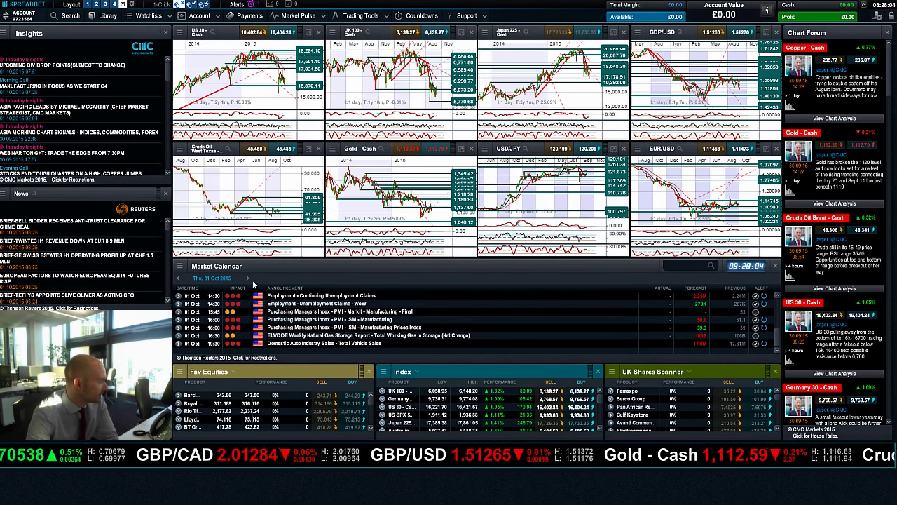
left_click(247, 278)
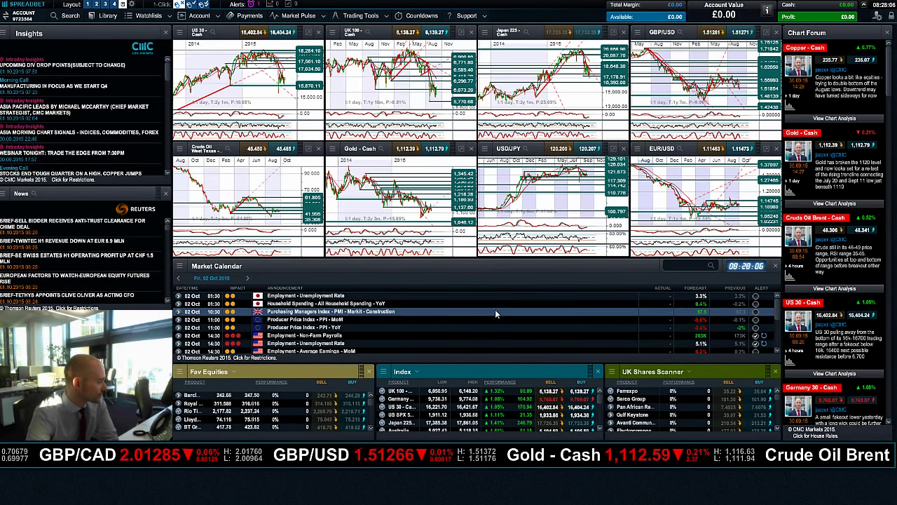
scroll("down", 3)
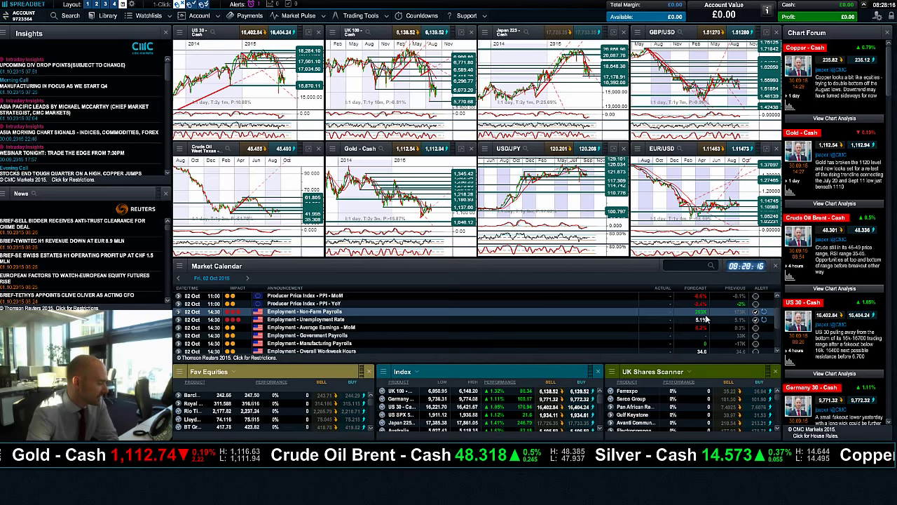
mouse_move(500, 284)
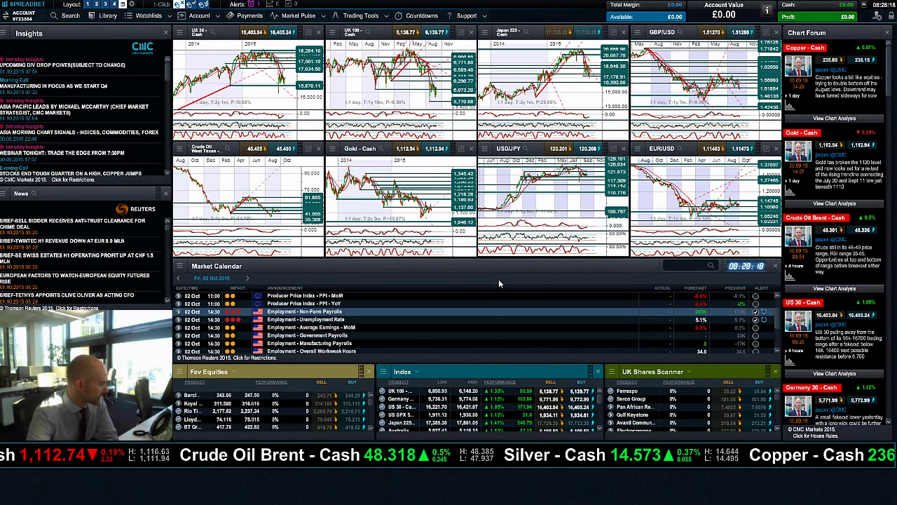
- Review Wednesday 30 Sep's announcements, then move the calendar forward one day
left_click(177, 278)
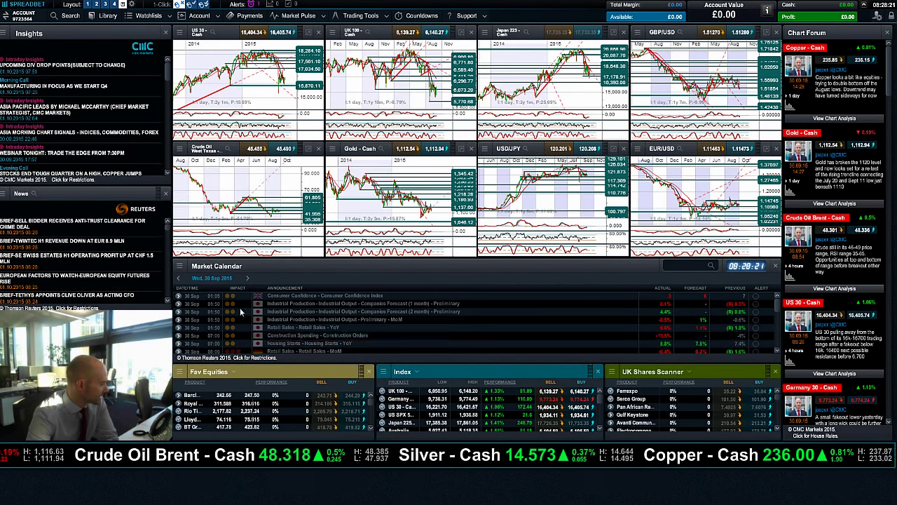
scroll("down", 3)
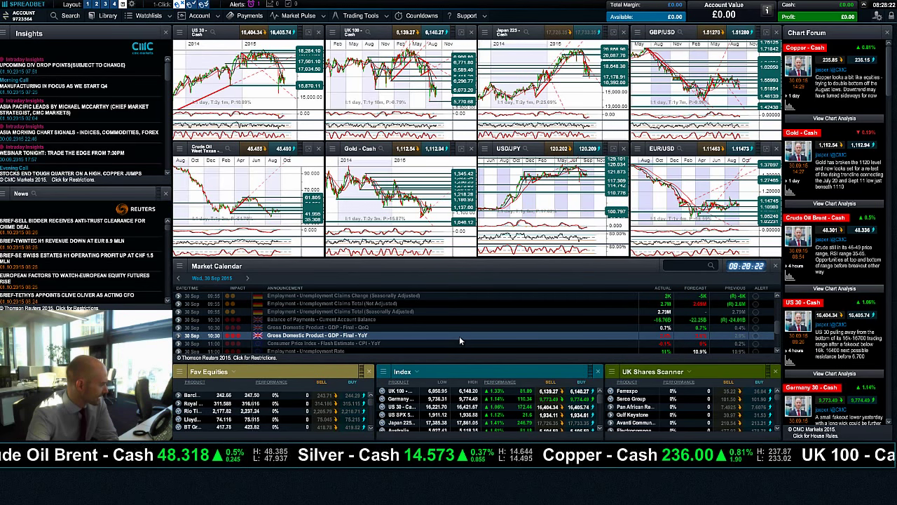
scroll("down", 3)
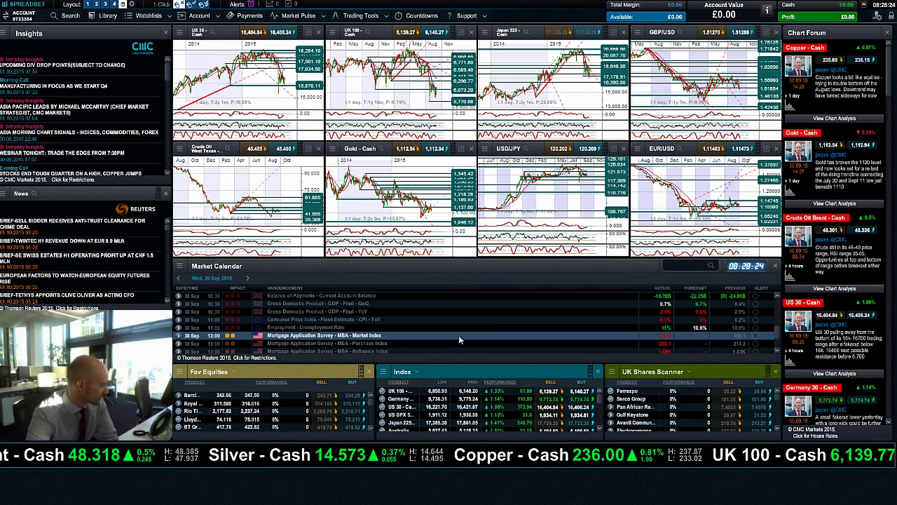
scroll("down", 3)
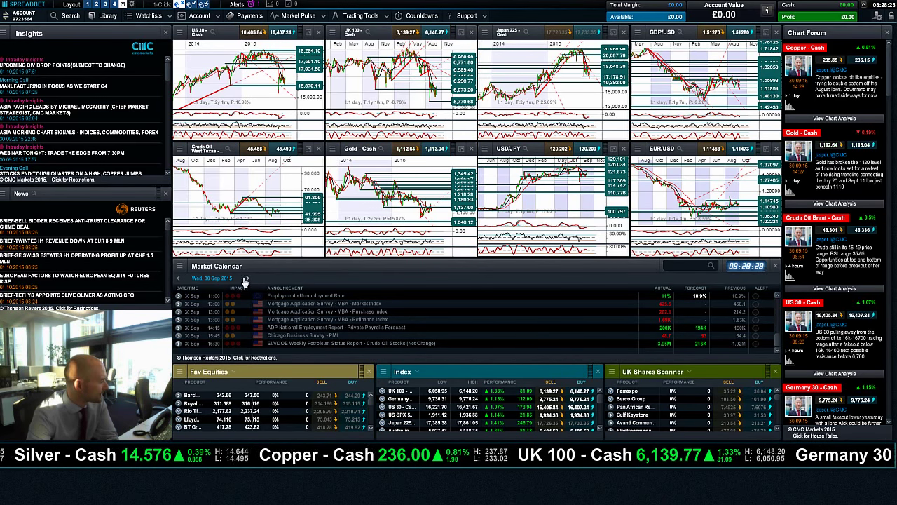
left_click(244, 278)
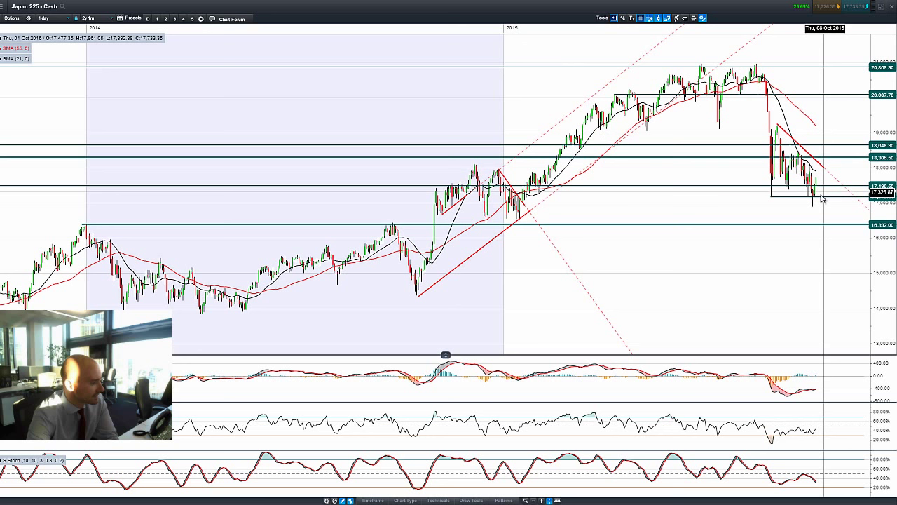
mouse_move(820, 183)
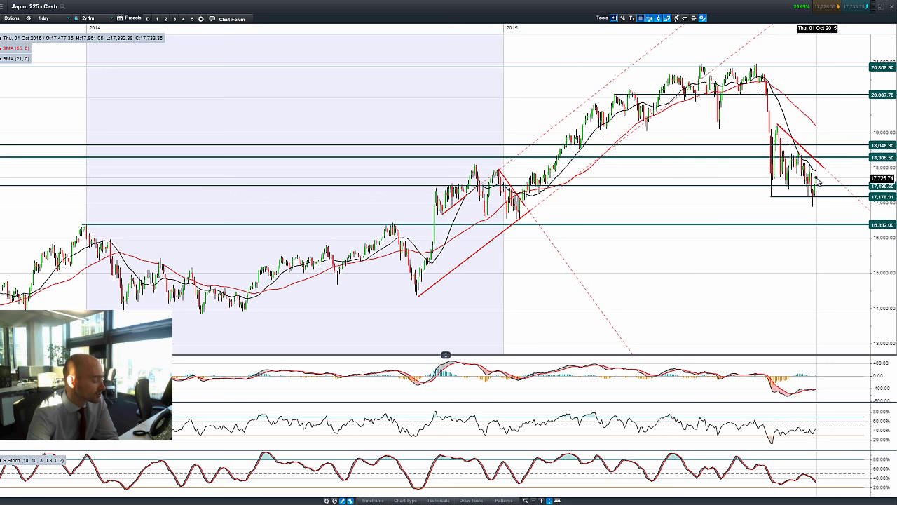
mouse_move(823, 194)
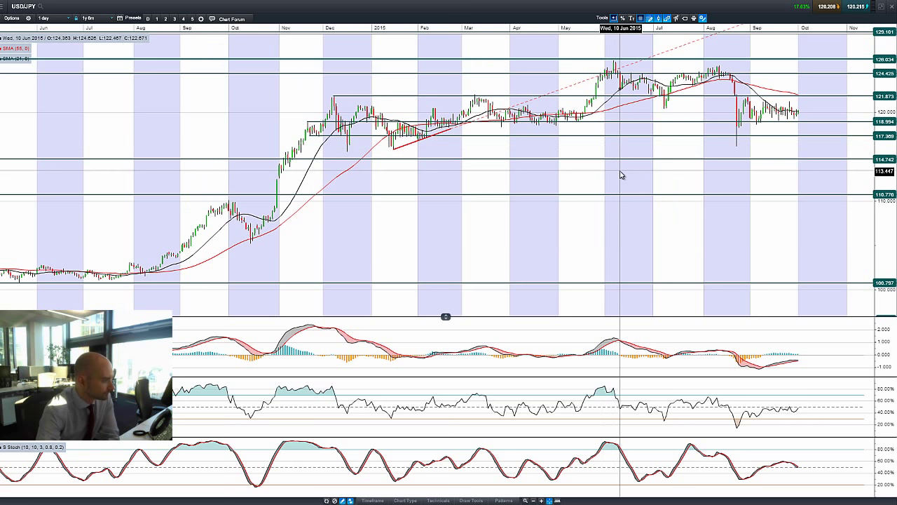
mouse_move(550, 78)
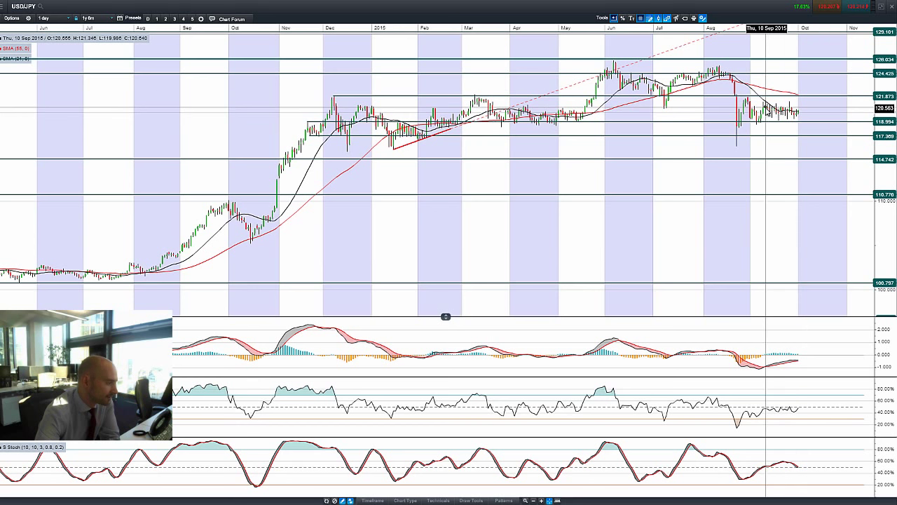
mouse_move(790, 113)
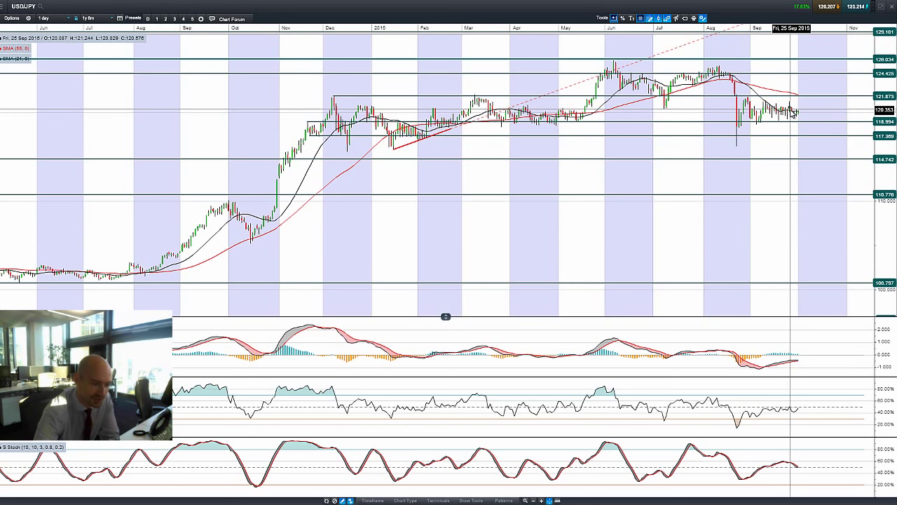
mouse_move(803, 115)
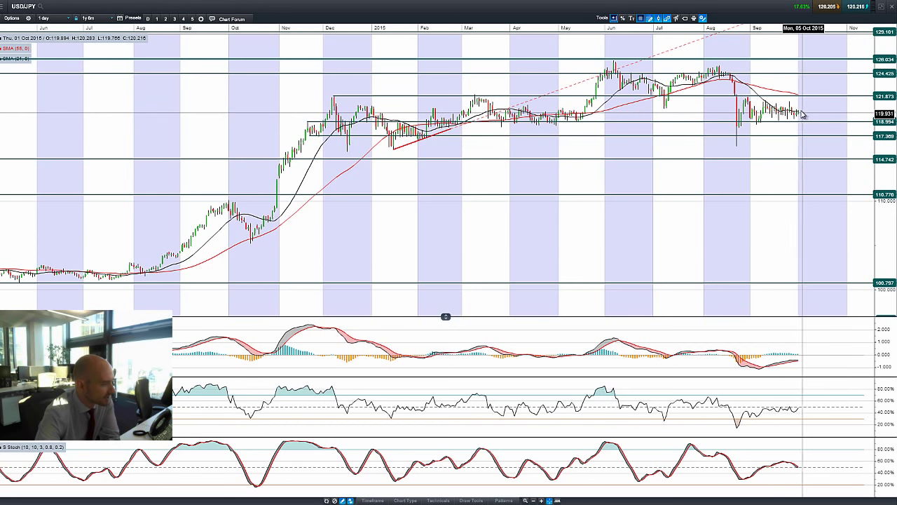
mouse_move(805, 119)
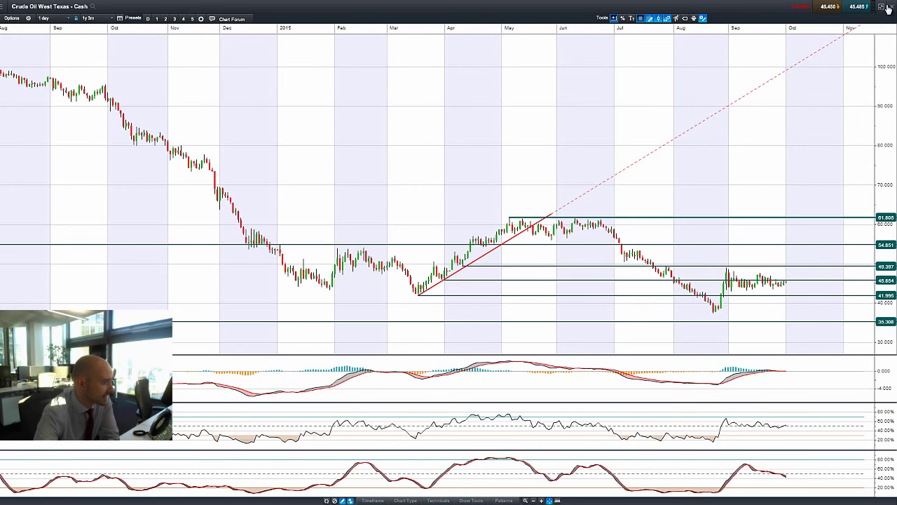
- Close the Crude Oil West Texas chart to reveal the Gold - Cash daily chart
left_click(888, 7)
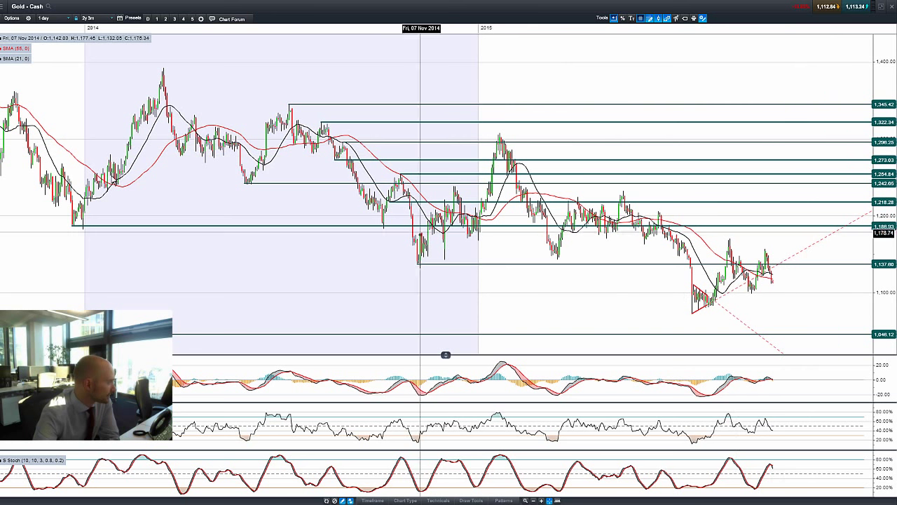
mouse_move(501, 214)
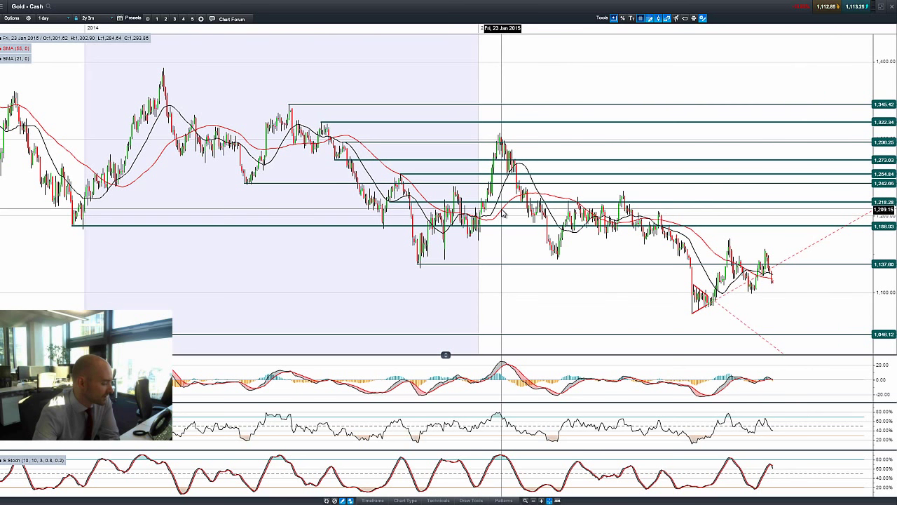
mouse_move(510, 215)
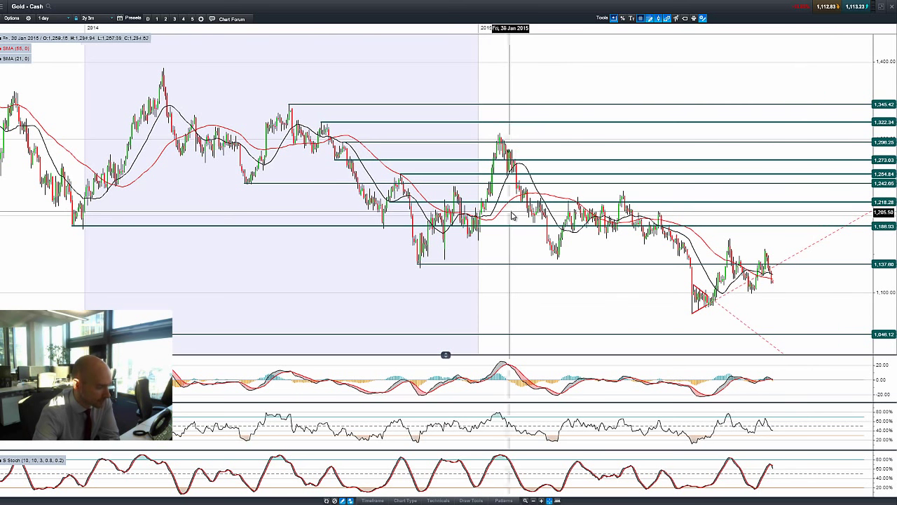
mouse_move(784, 289)
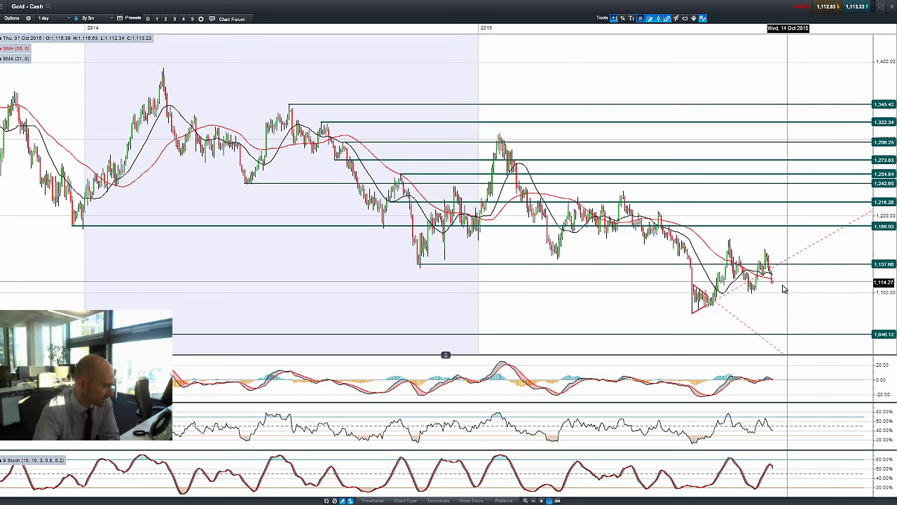
mouse_move(785, 284)
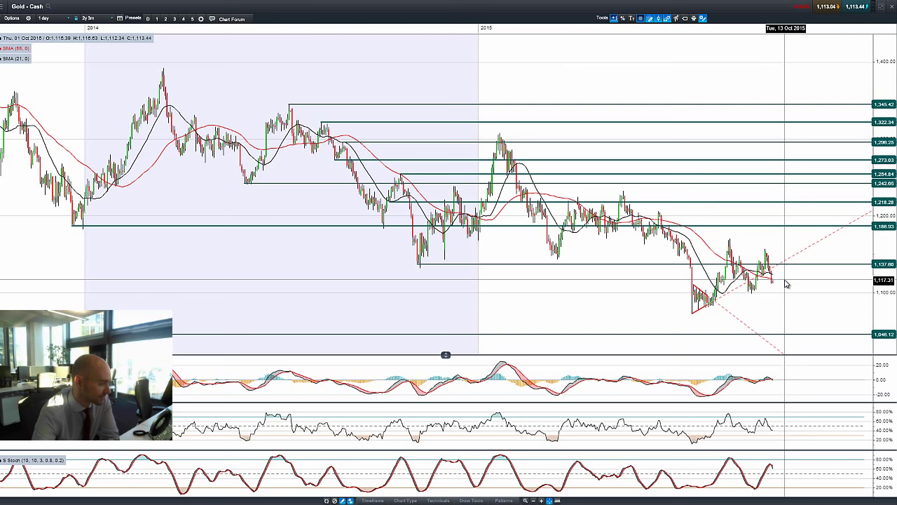
mouse_move(775, 277)
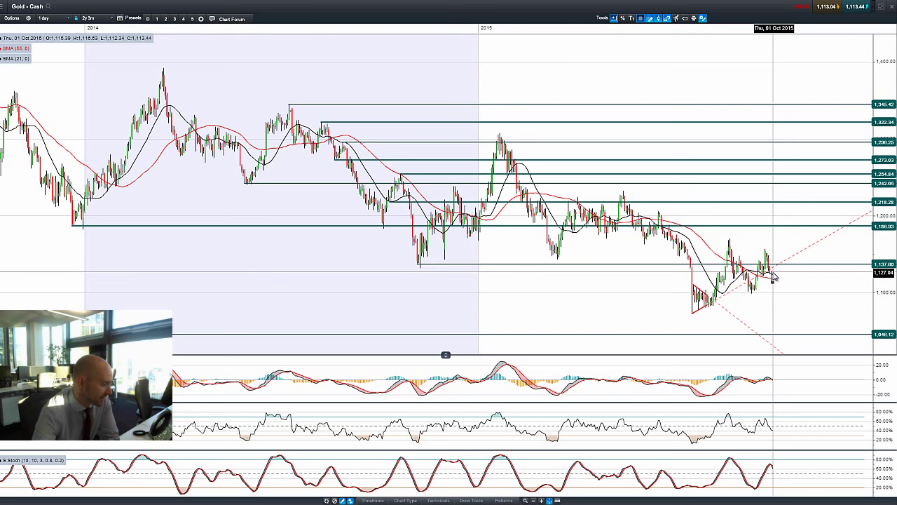
mouse_move(775, 278)
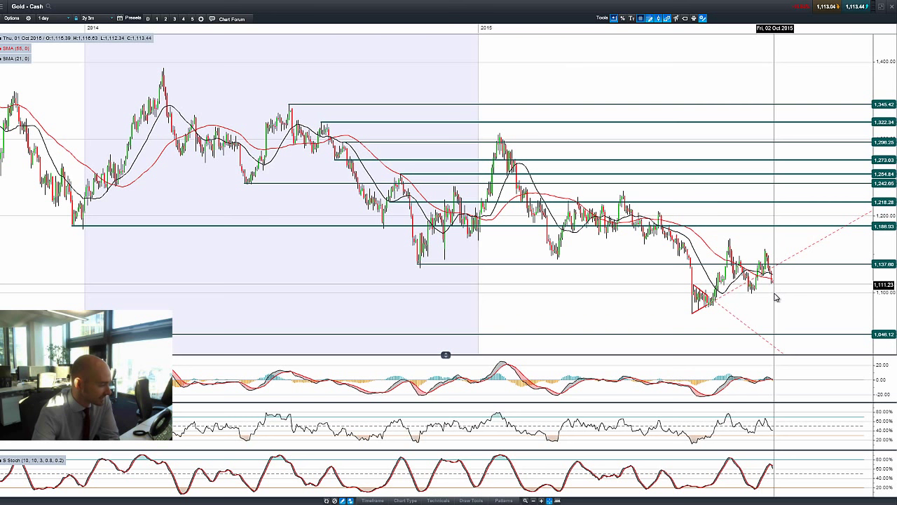
mouse_move(780, 211)
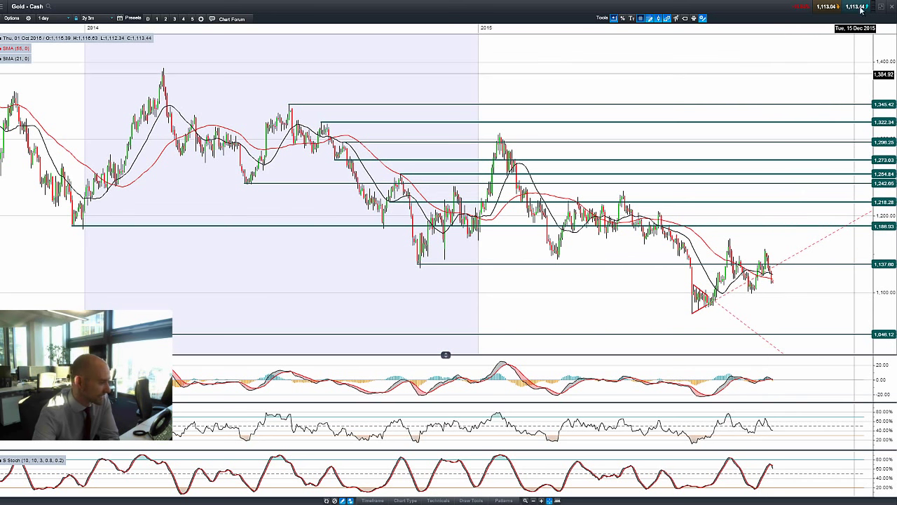
mouse_move(815, 324)
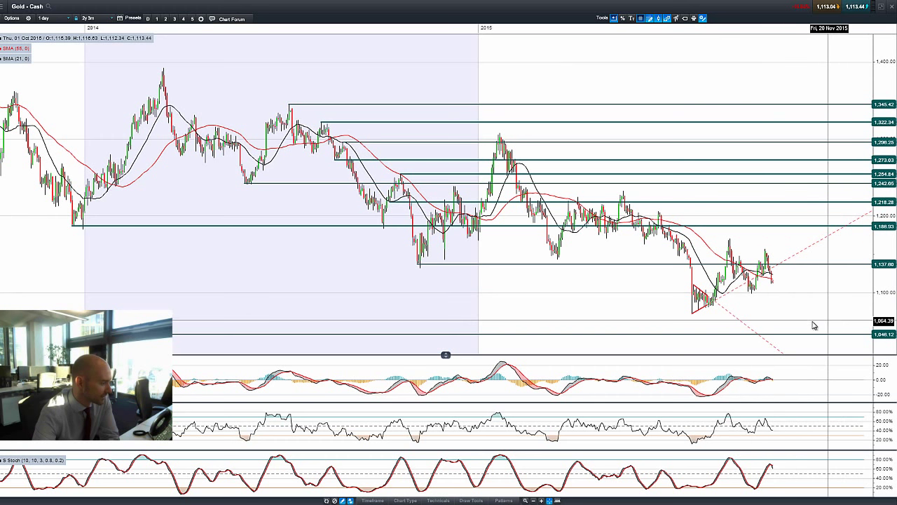
mouse_move(481, 490)
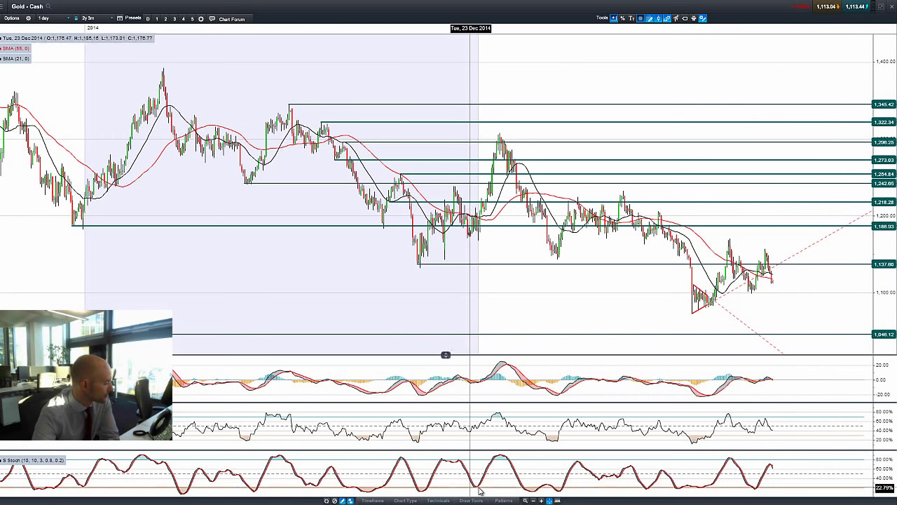
- Open the drawing tools palette beneath the Gold daily chart
left_click(471, 499)
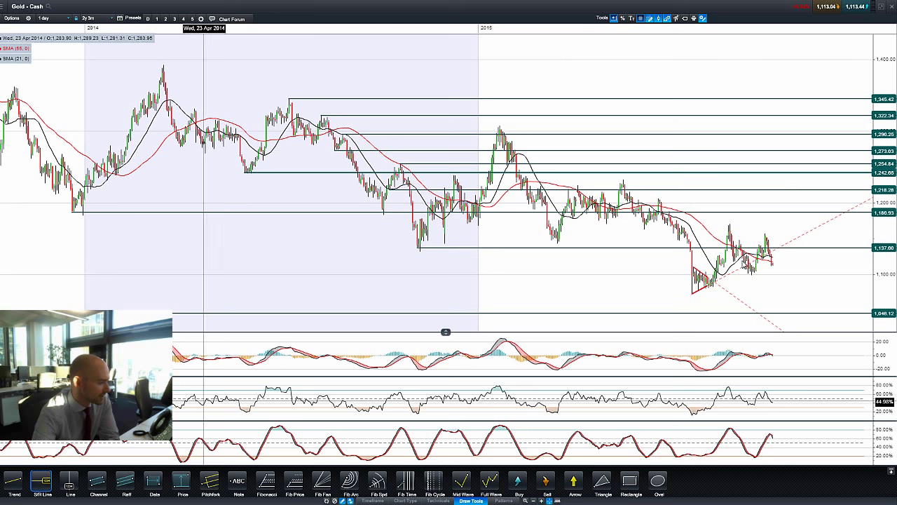
mouse_move(754, 281)
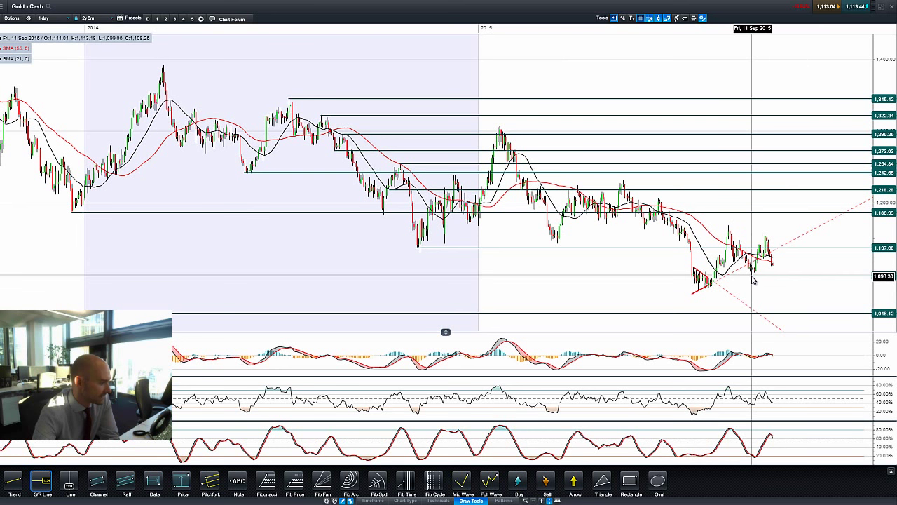
mouse_move(869, 305)
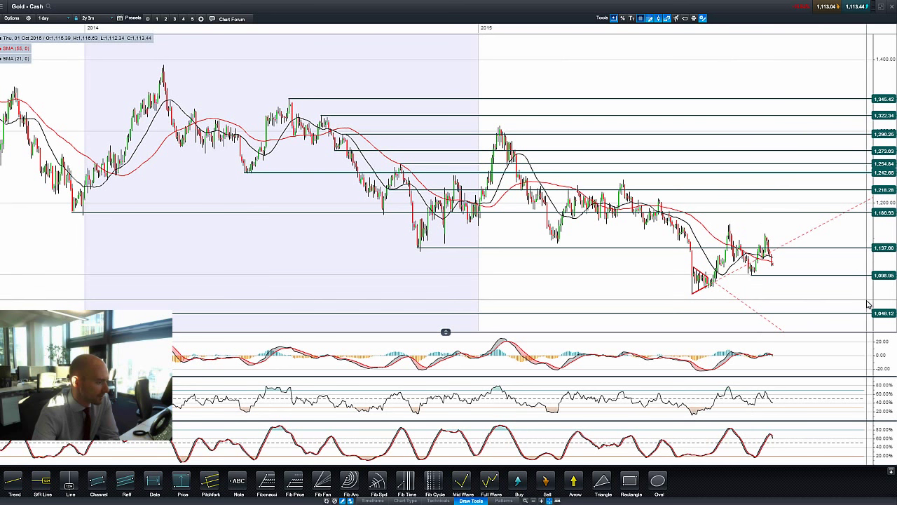
mouse_move(862, 290)
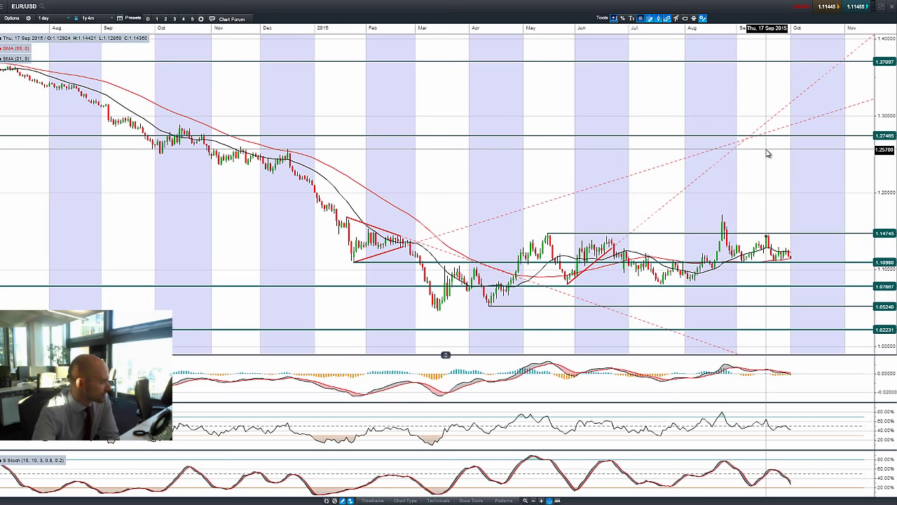
mouse_move(792, 255)
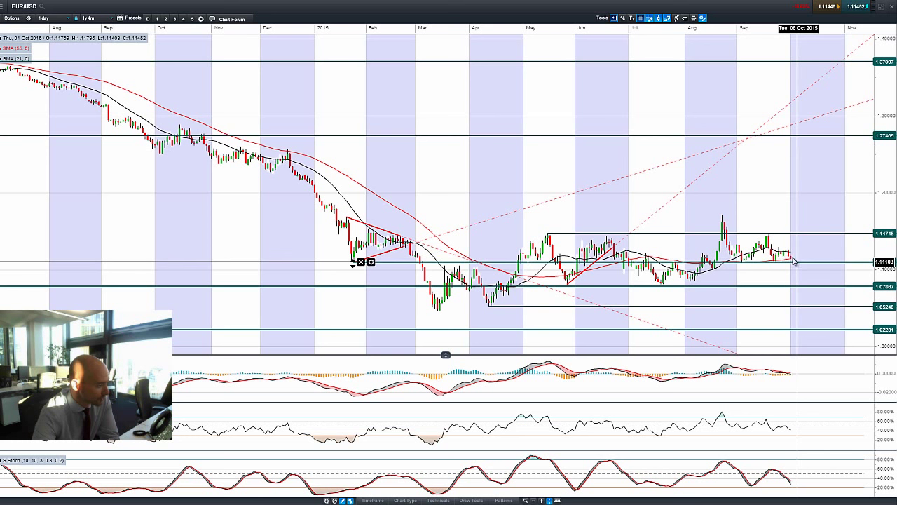
mouse_move(794, 261)
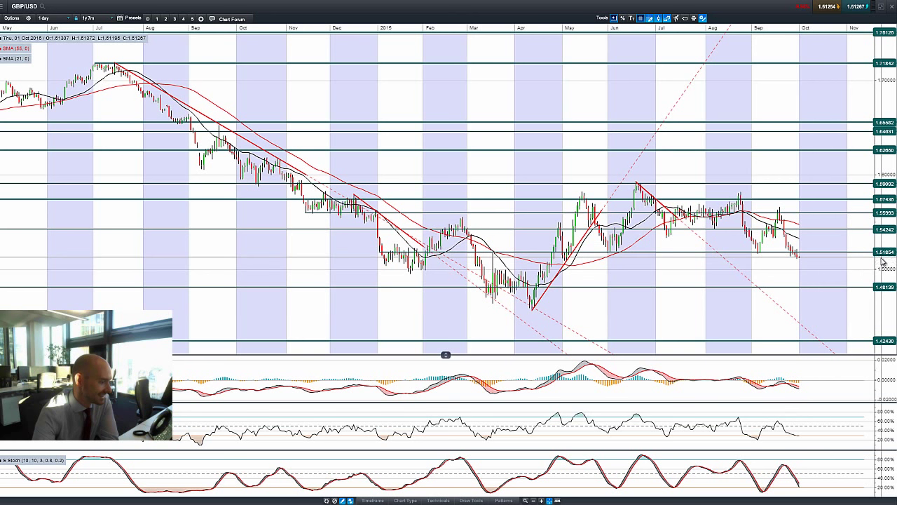
mouse_move(878, 298)
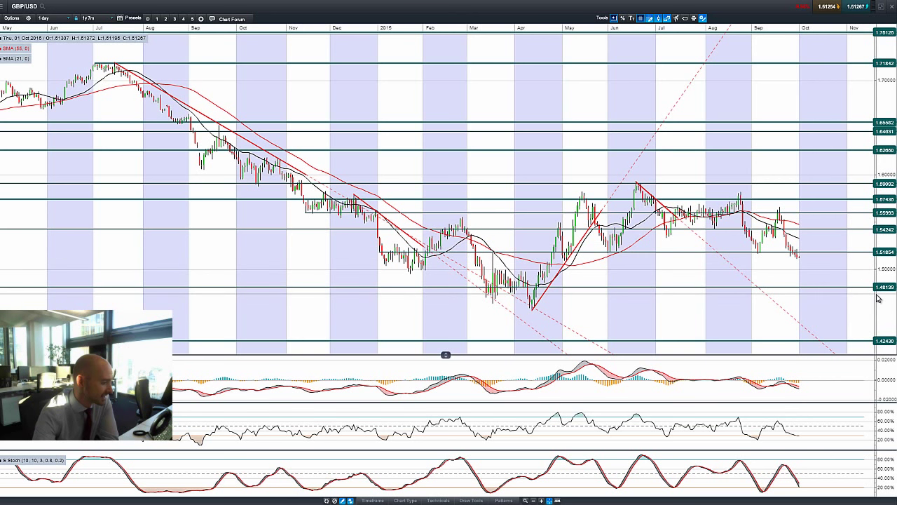